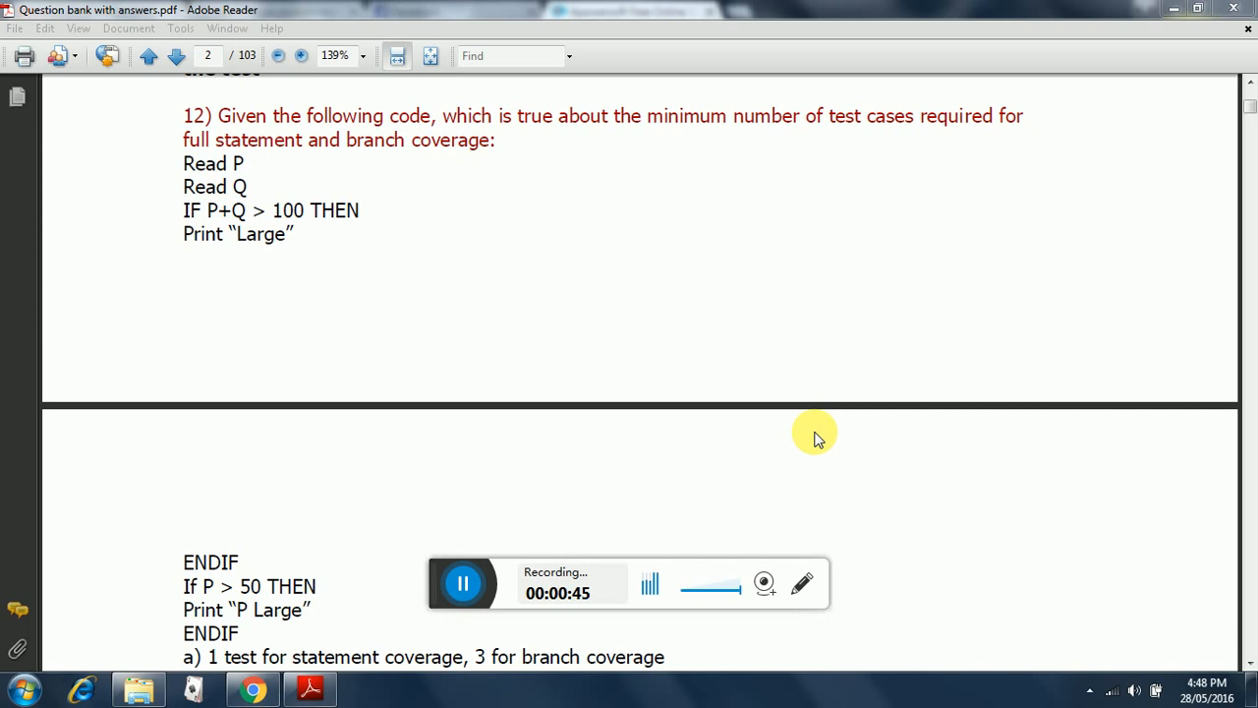
mouse_move(1248, 649)
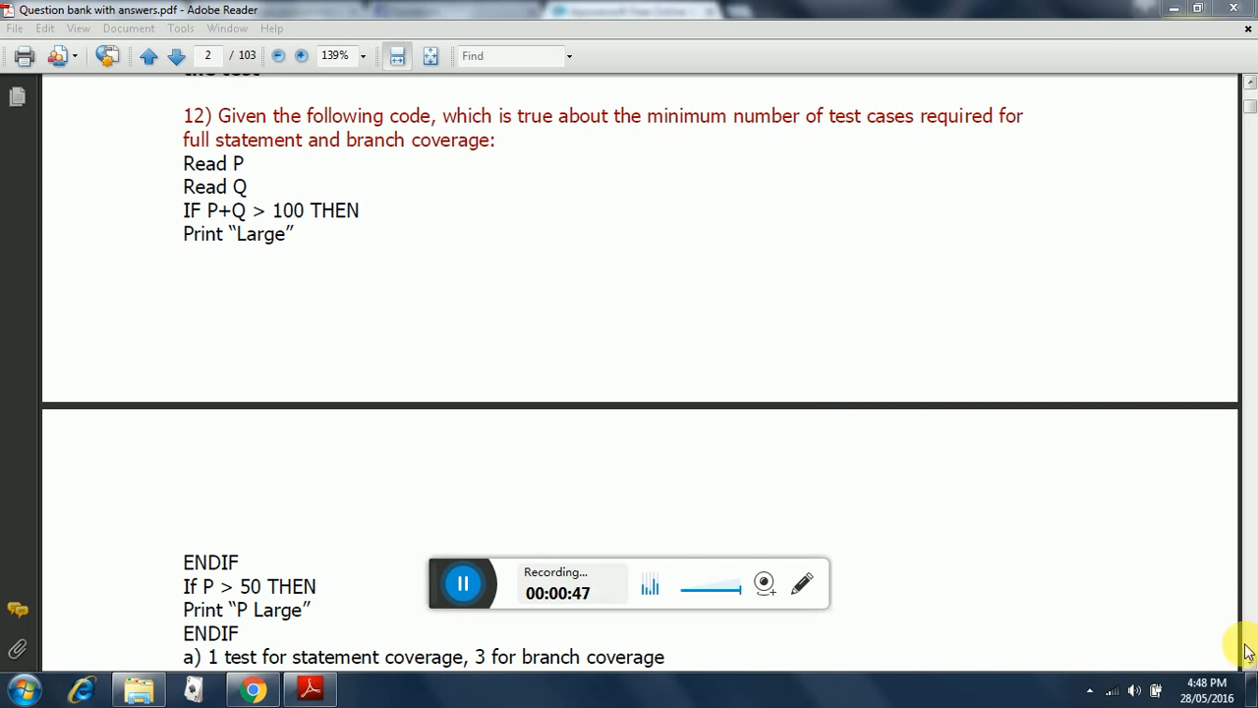
Scroll down from question 12's code and answer options to its flowchart on page 3
scroll(down, 3)
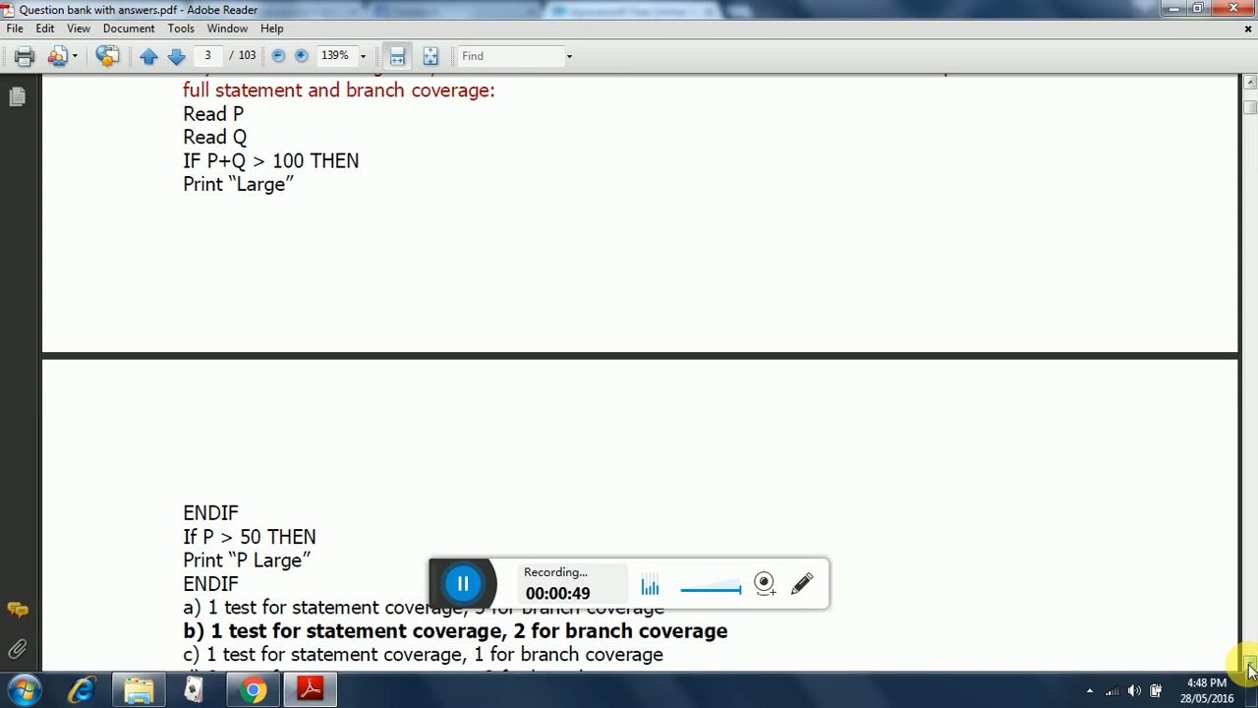
scroll(down, 3)
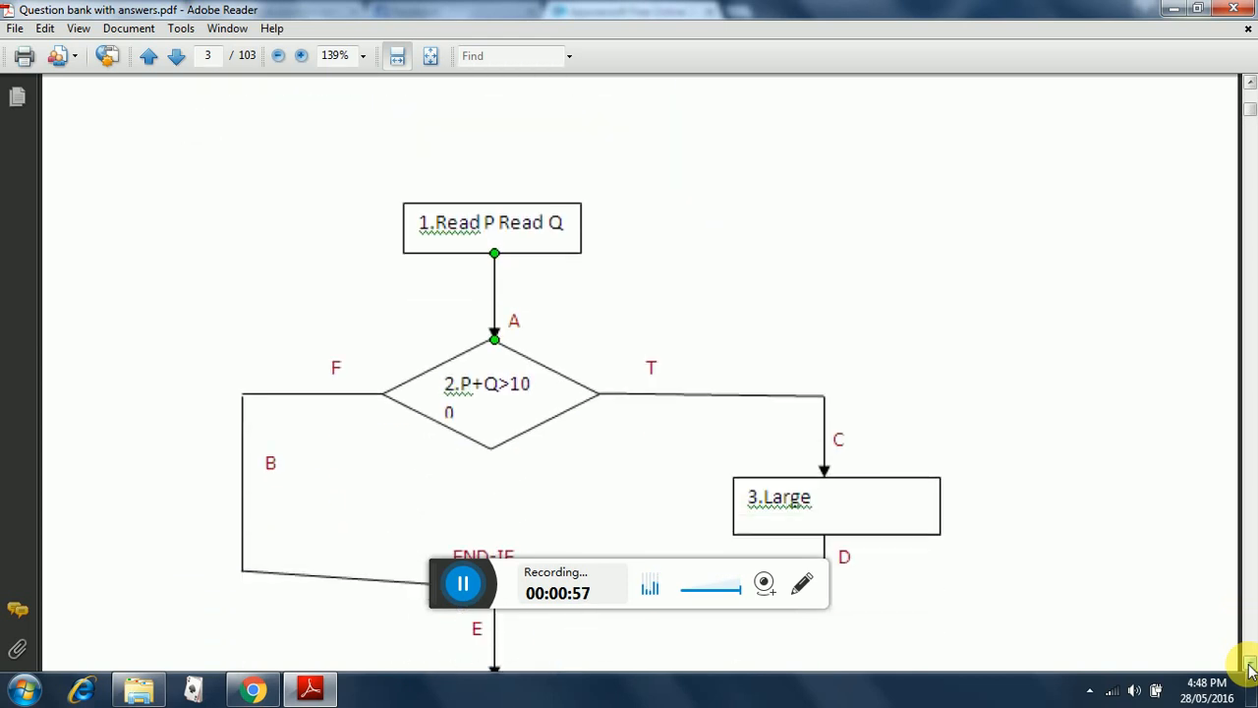
Zoom to 50% then back to 100% so the whole flowchart with both decision diamonds and the coverage note fits
scroll(up, 3)
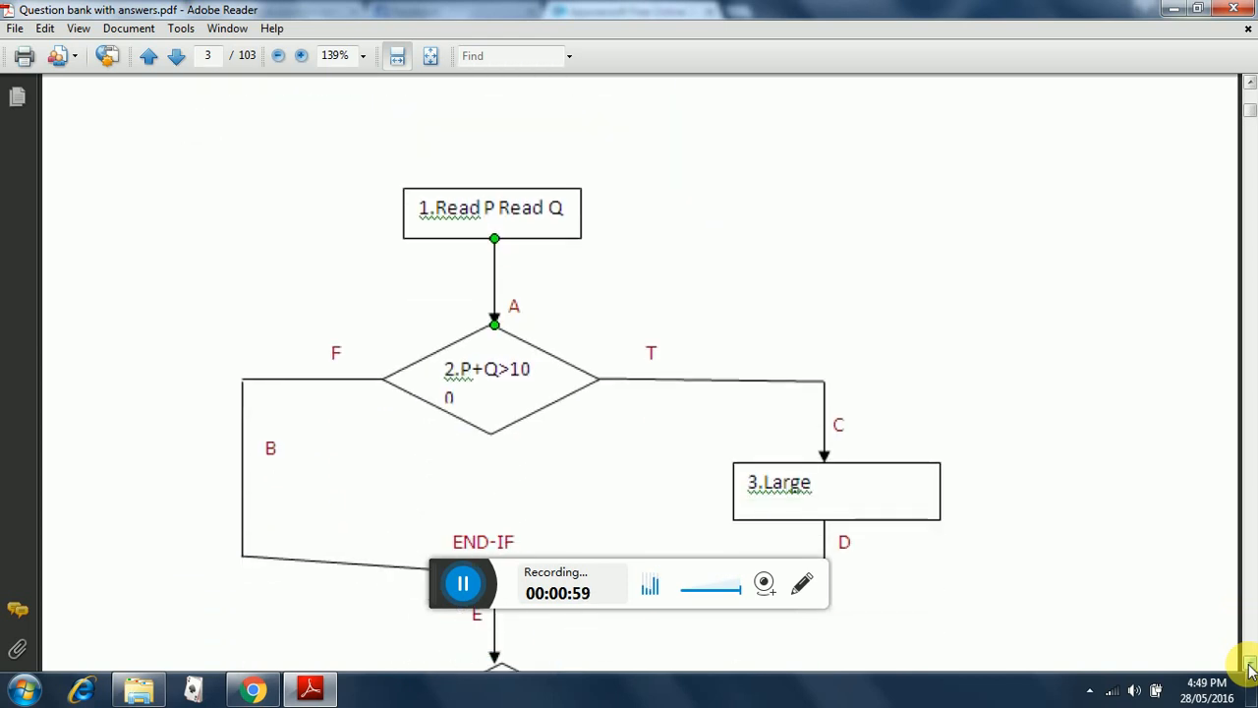
scroll(down, 3)
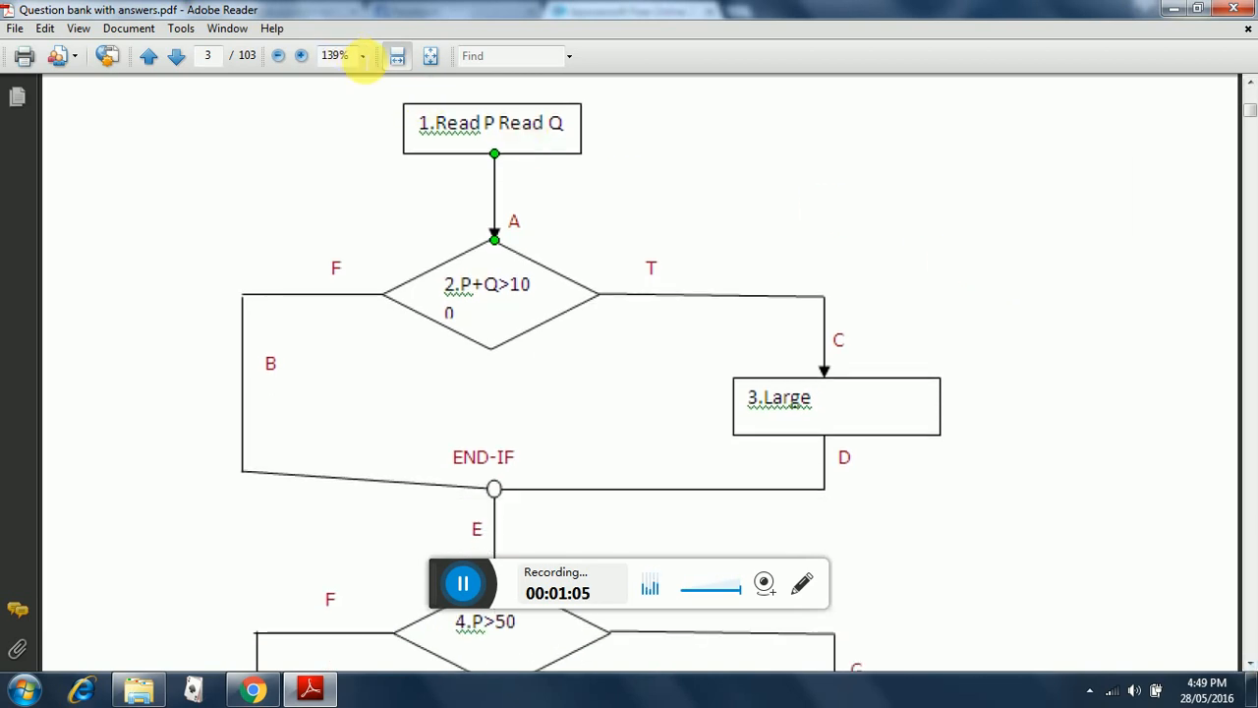
click(362, 55)
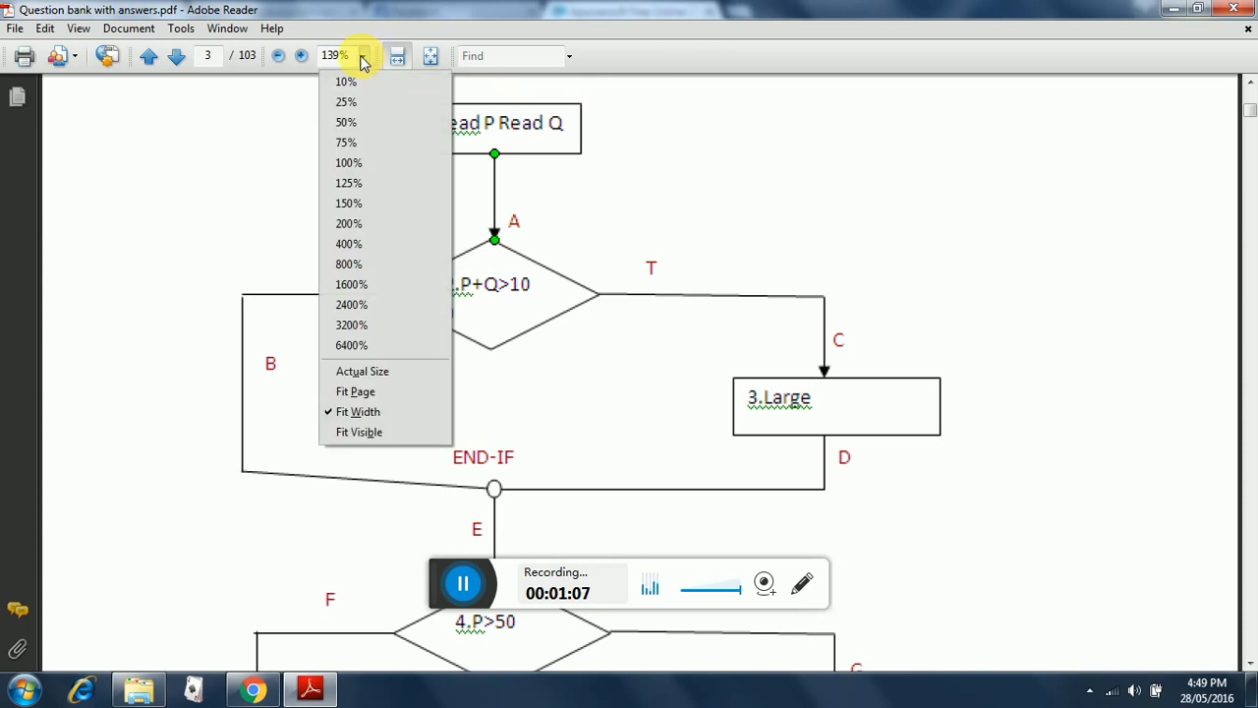
click(346, 122)
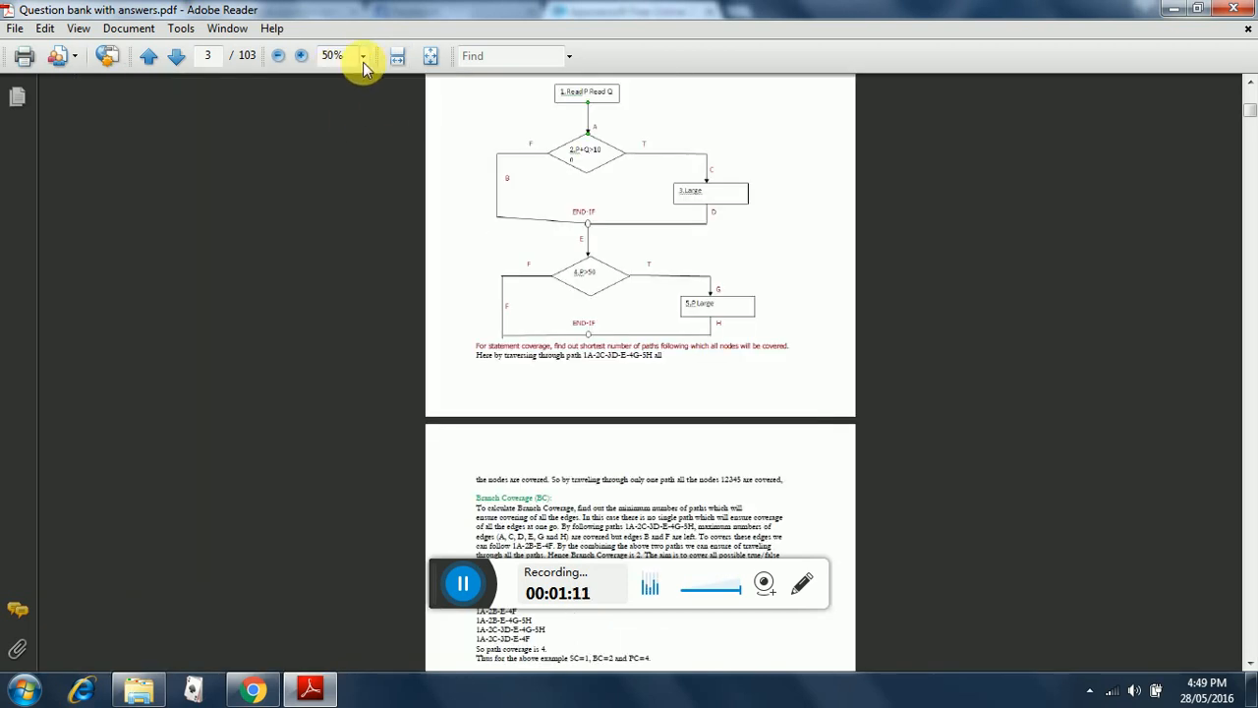
click(362, 55)
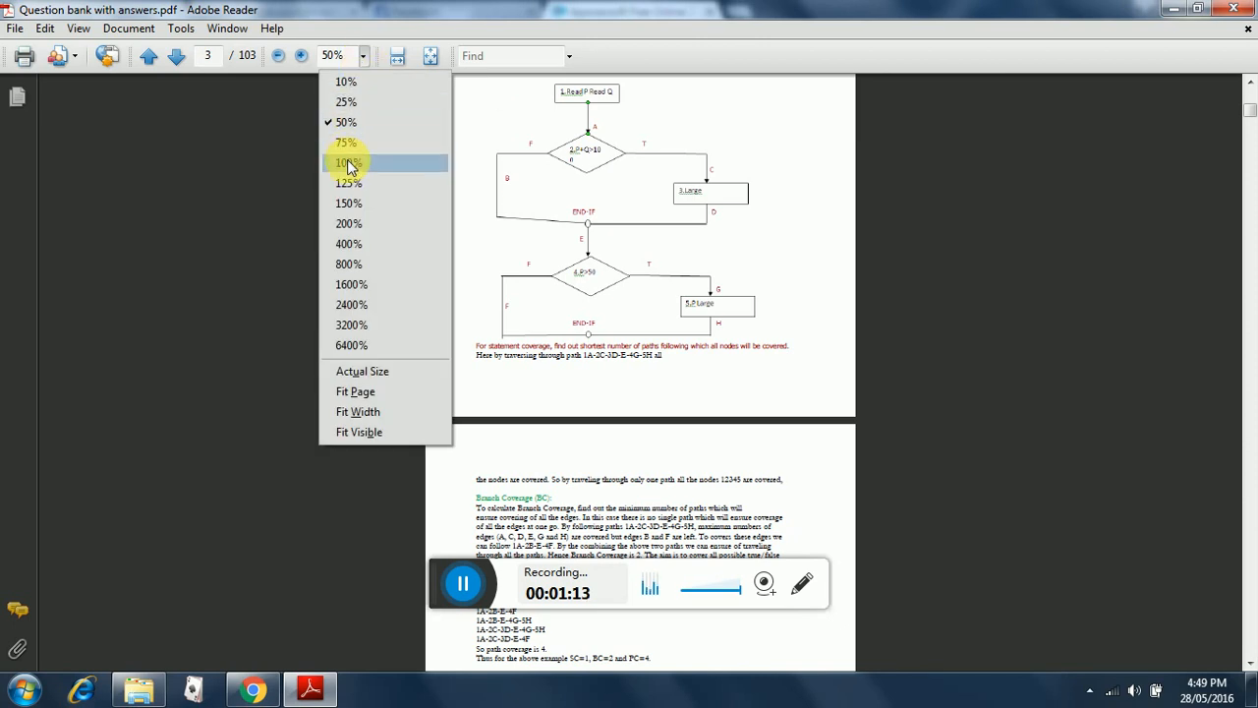
click(348, 161)
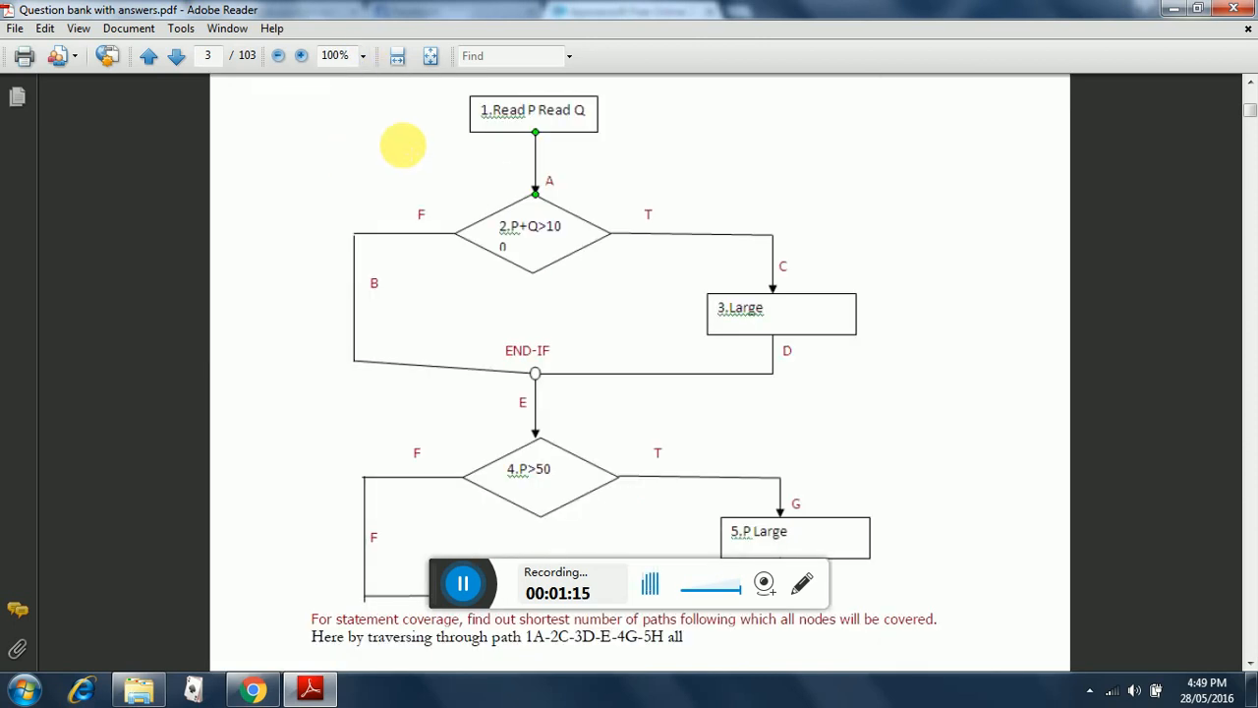
mouse_move(531, 196)
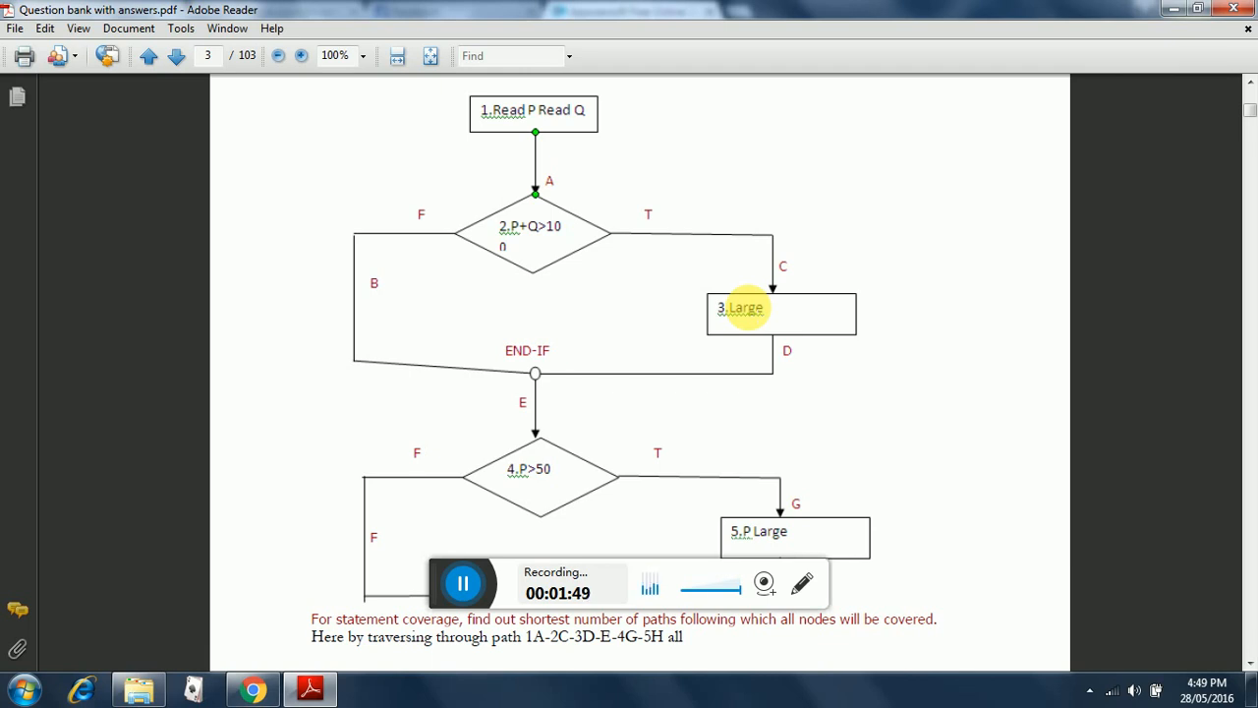
mouse_move(855, 389)
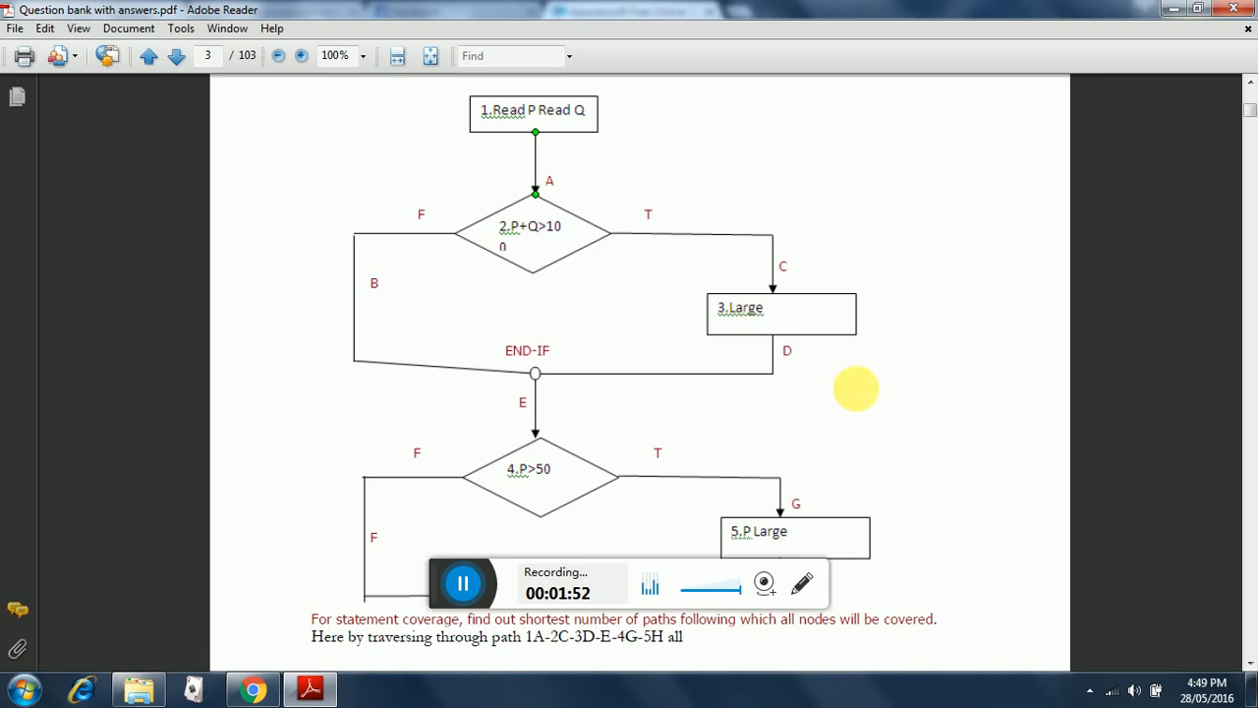
mouse_move(1242, 659)
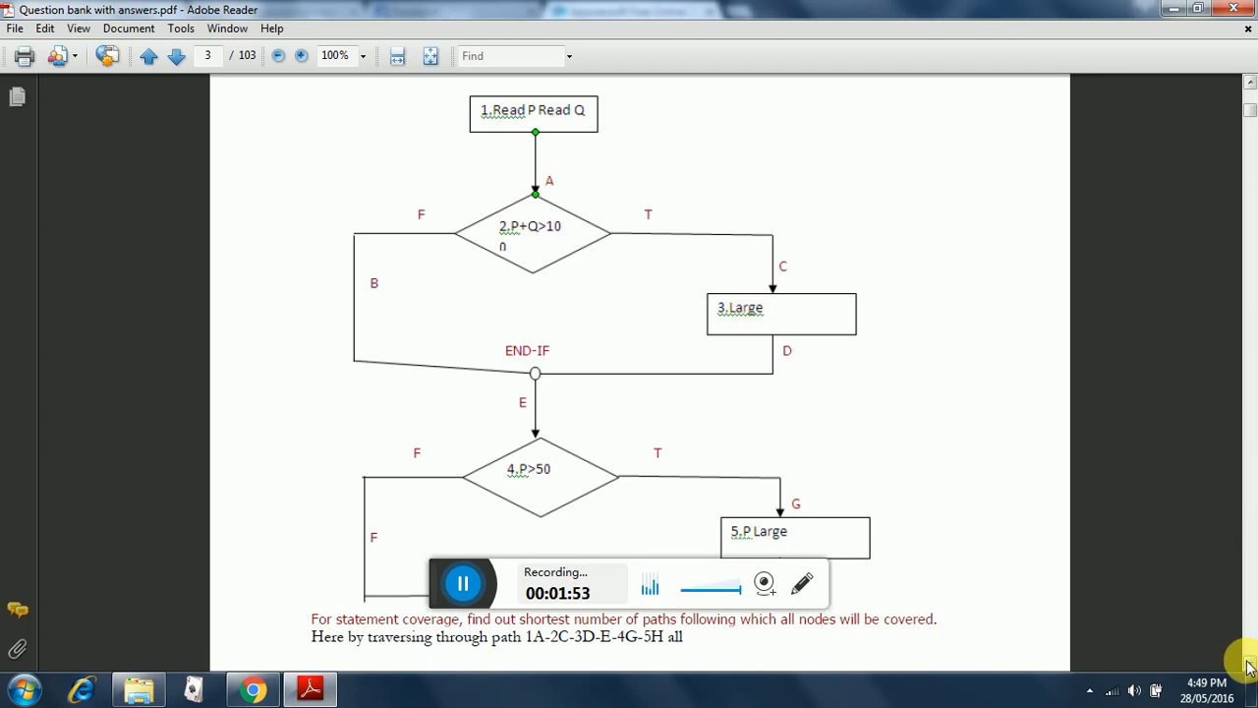
Scroll to page 4 showing the Branch Coverage section and the Path Coverage list of four paths
scroll(down, 3)
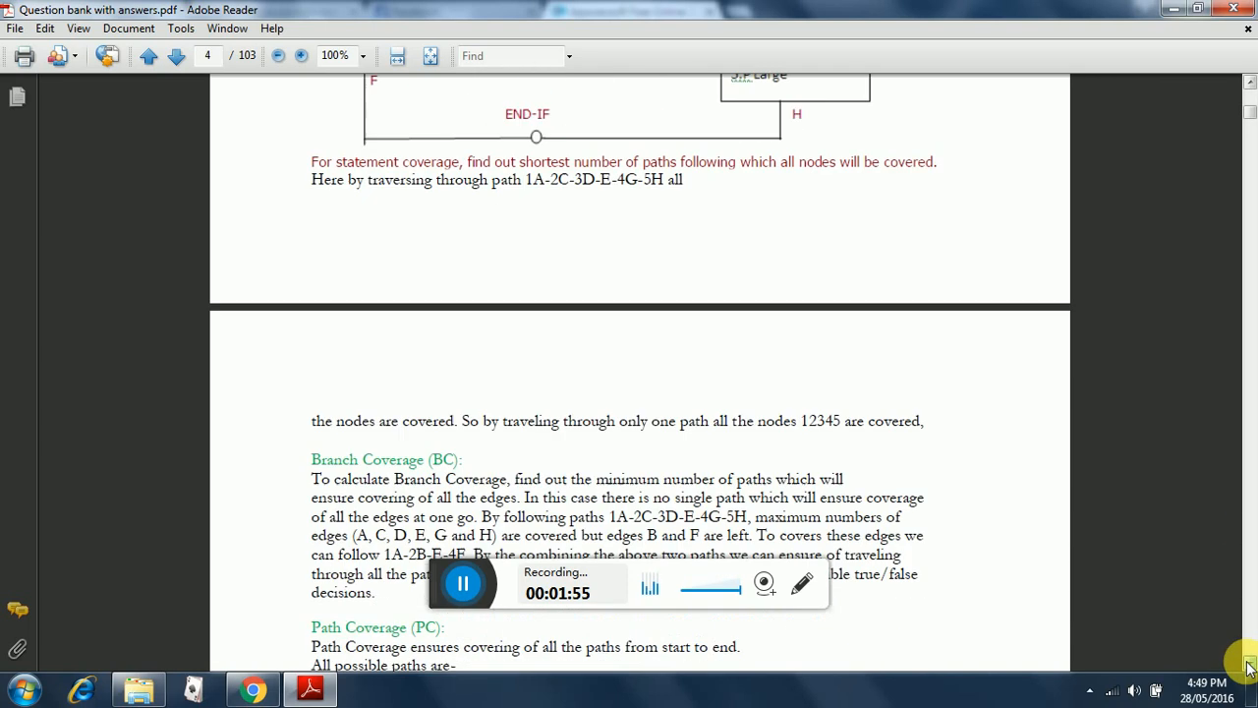
scroll(down, 3)
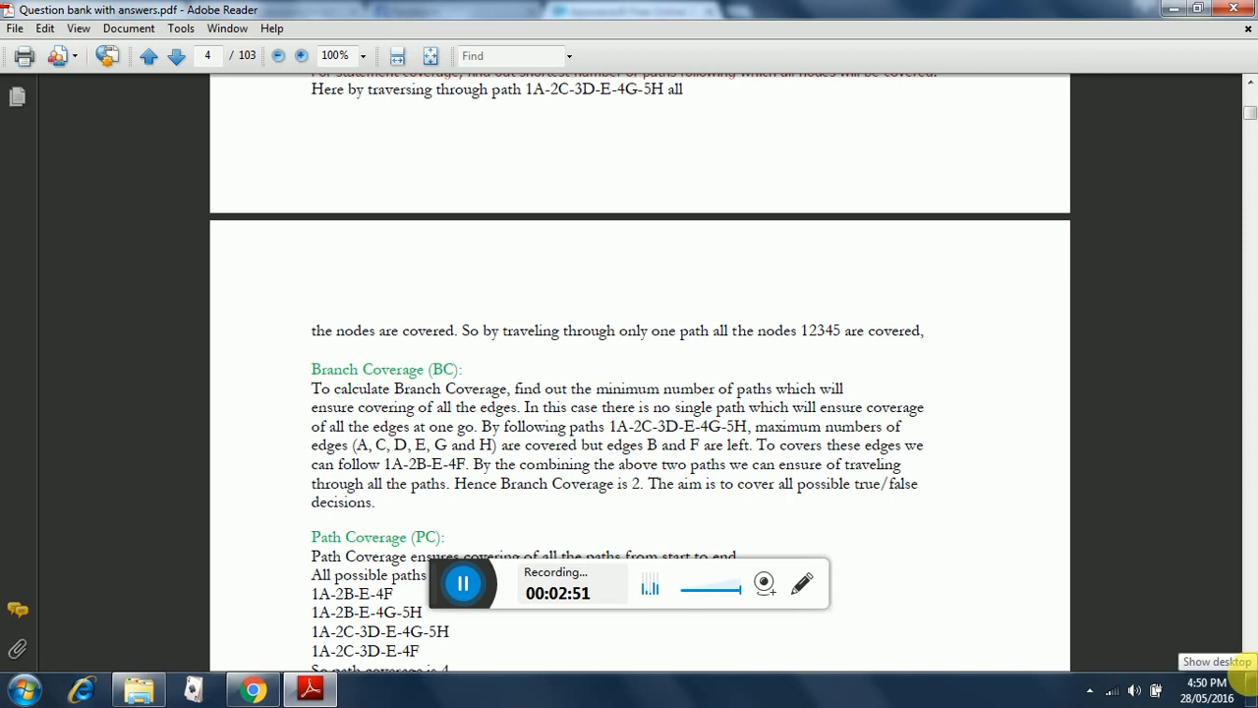
Scroll through the Path Coverage list to the SC=1, BC=2, PC=4 summary and question 13's options
scroll(down, 3)
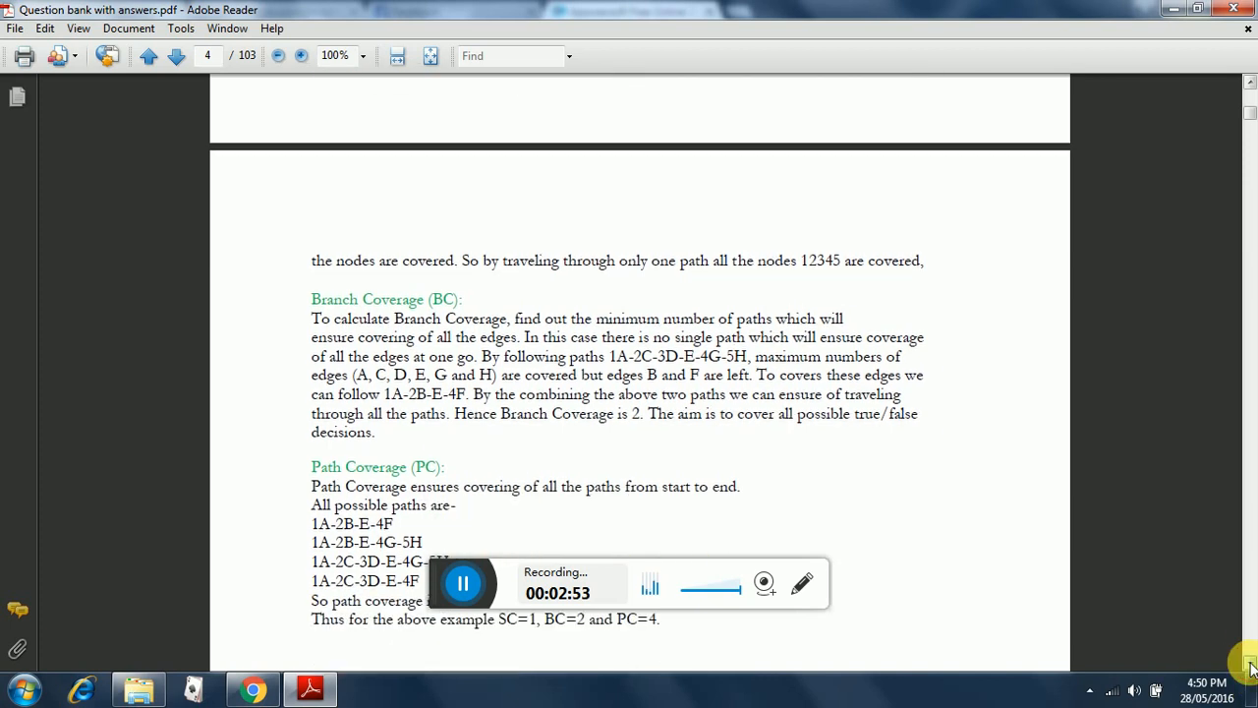
scroll(down, 3)
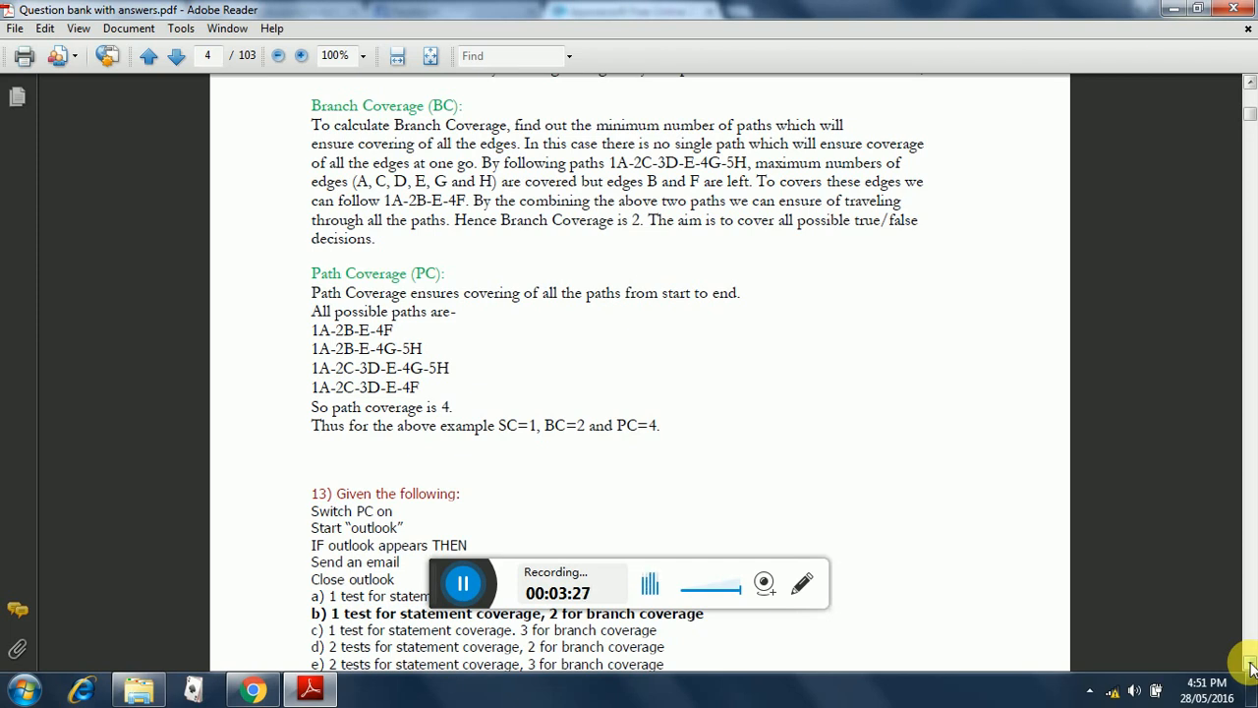
mouse_move(1244, 119)
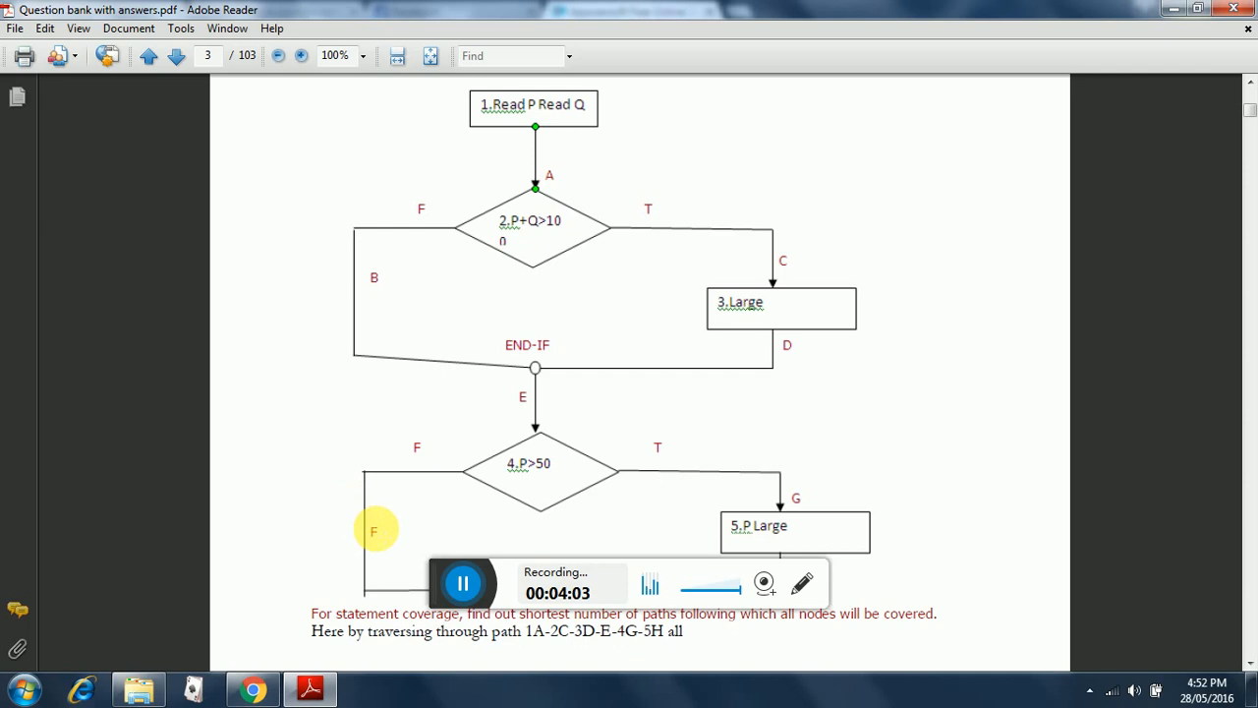
mouse_move(364, 531)
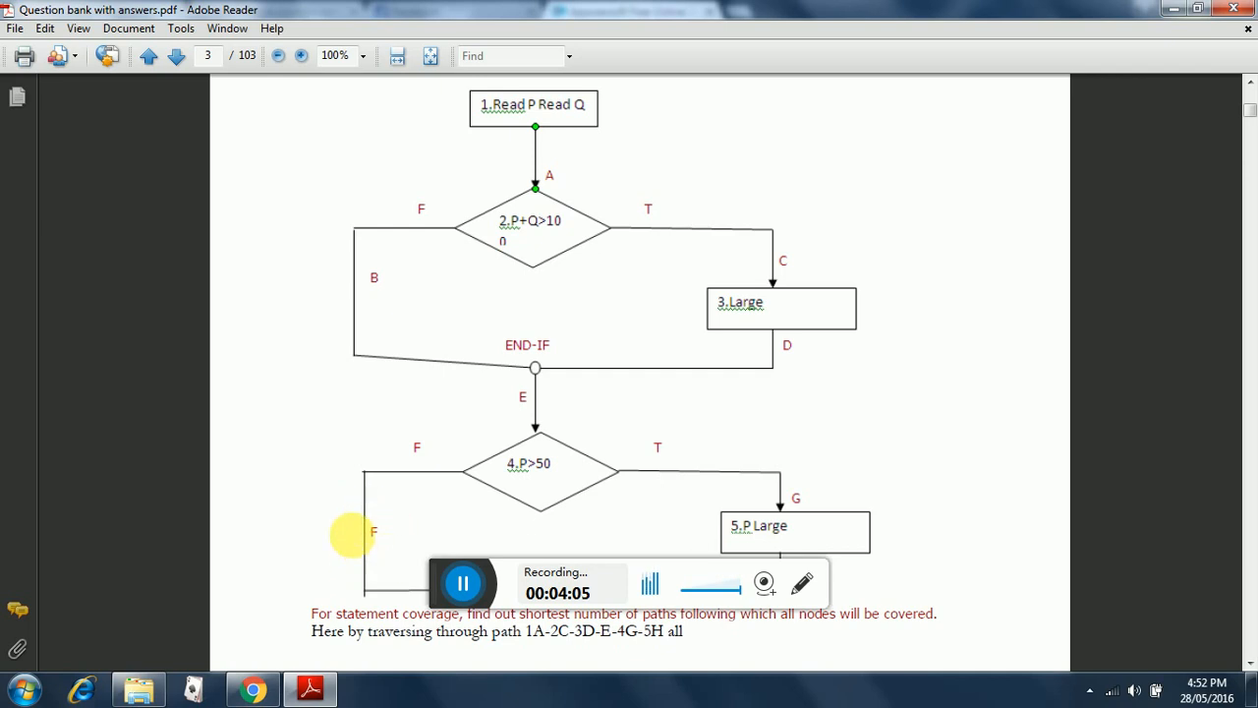
mouse_move(416, 462)
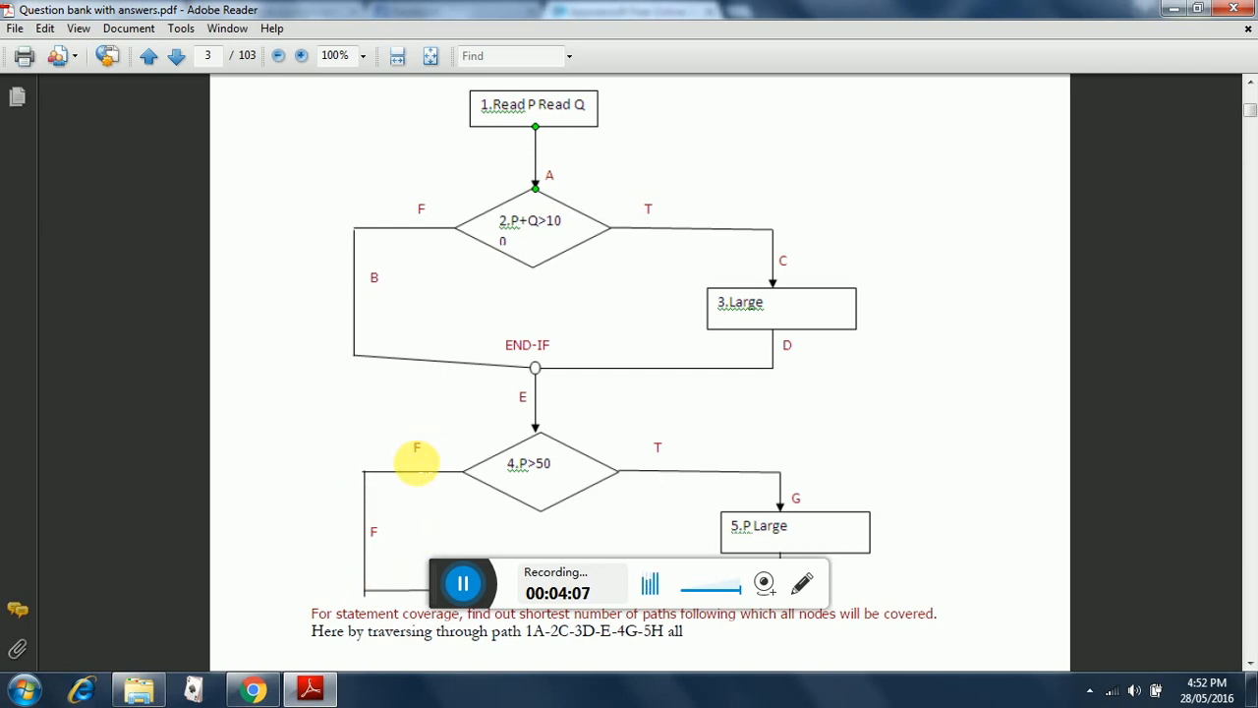
mouse_move(669, 442)
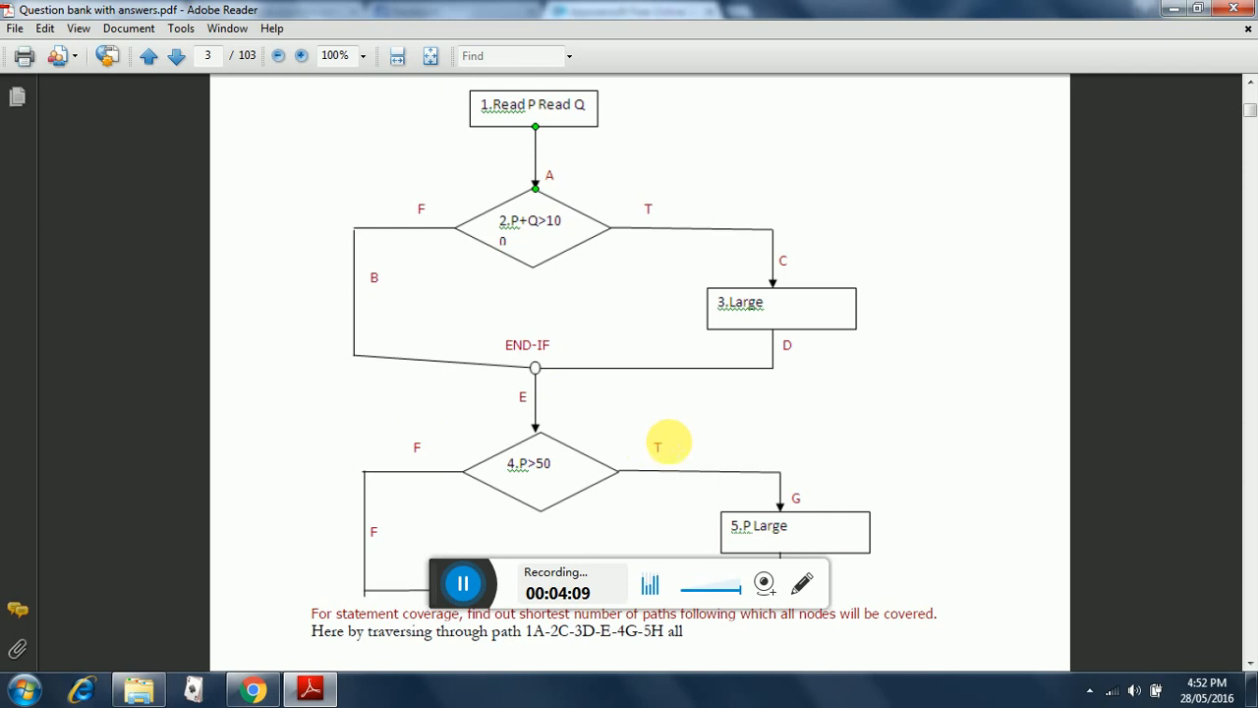
mouse_move(421, 208)
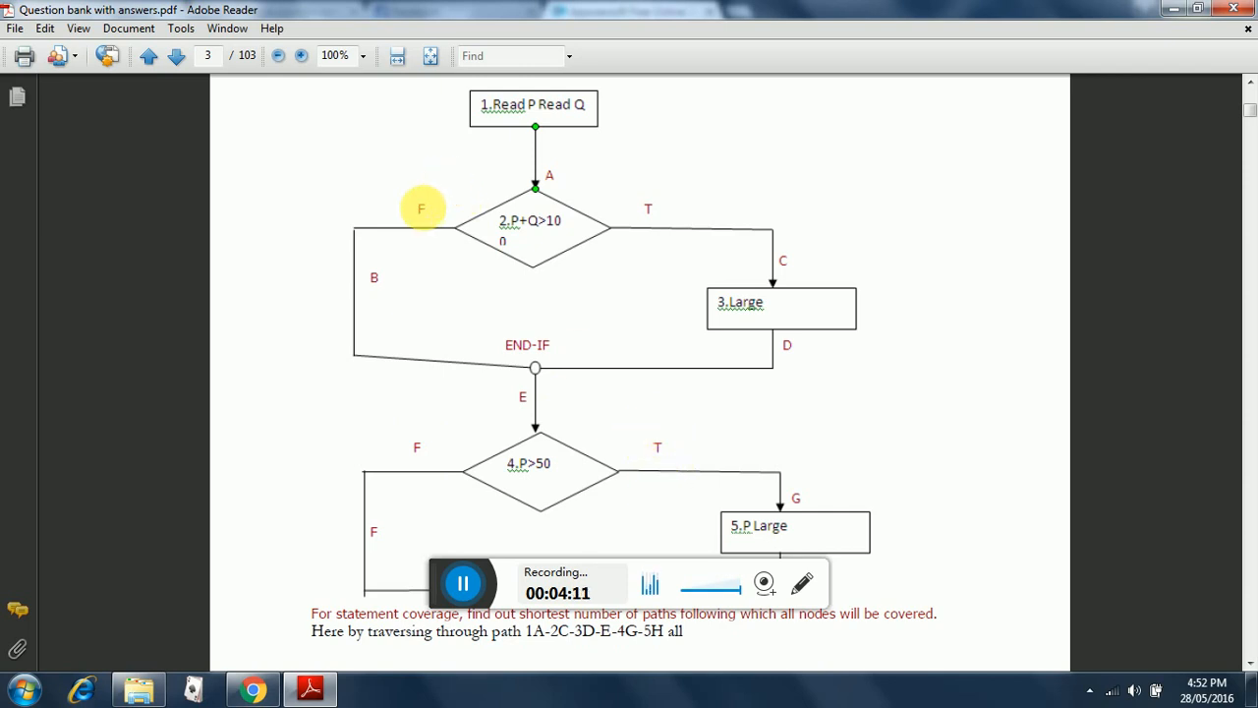
mouse_move(647, 197)
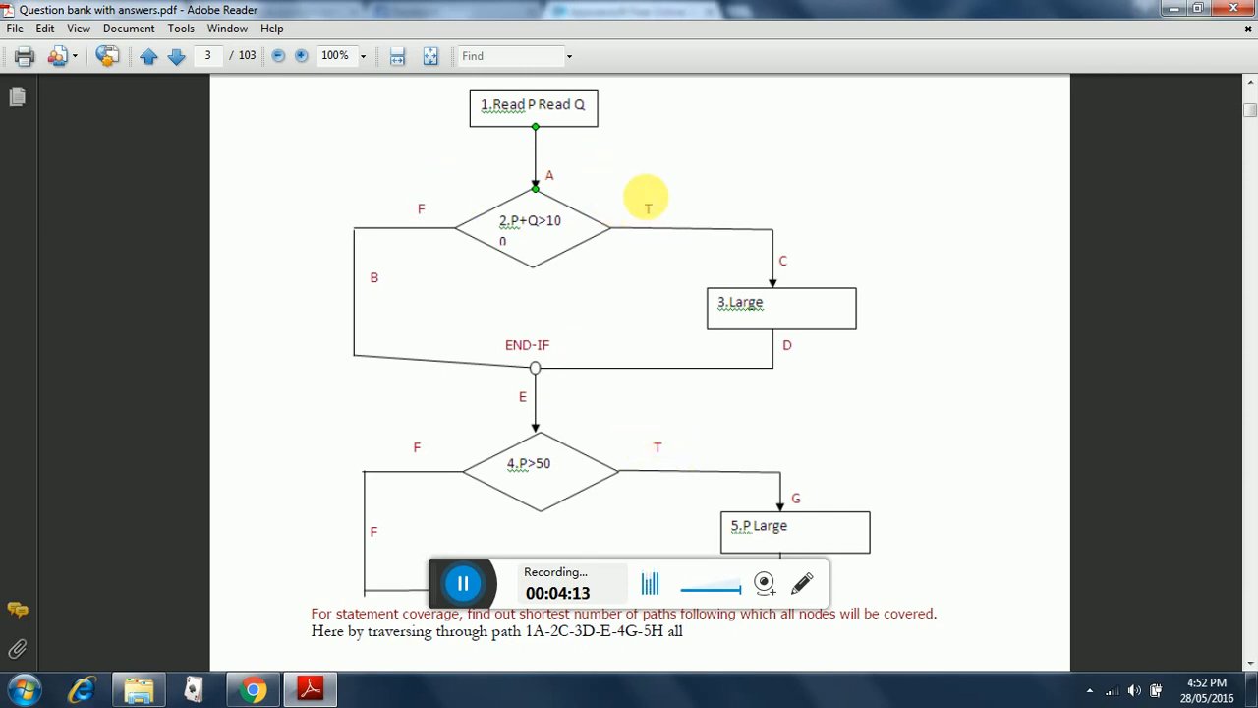
mouse_move(672, 244)
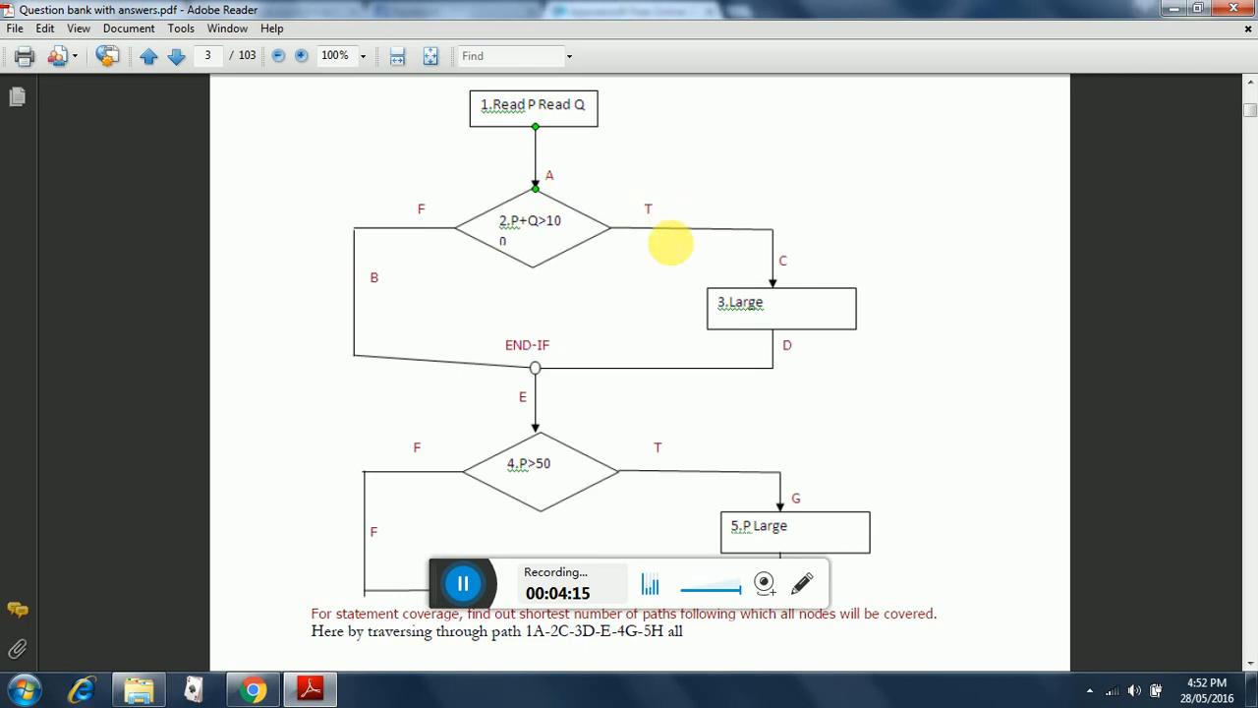
mouse_move(572, 164)
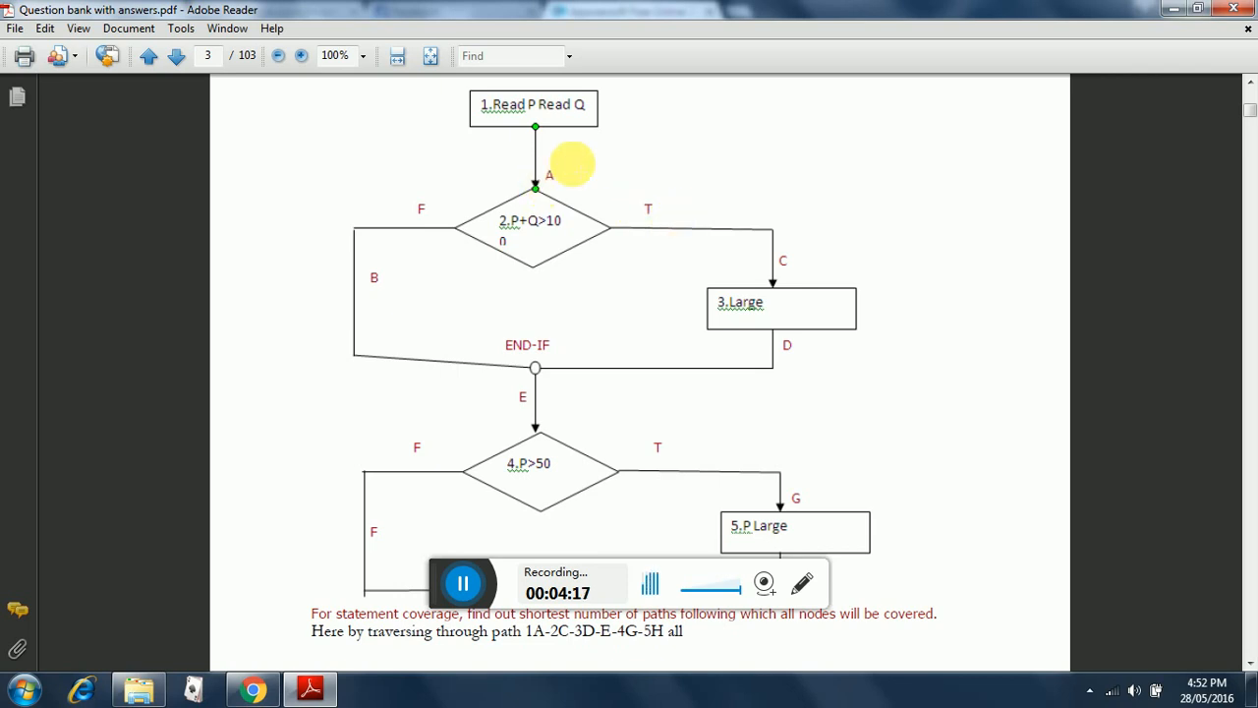
mouse_move(822, 478)
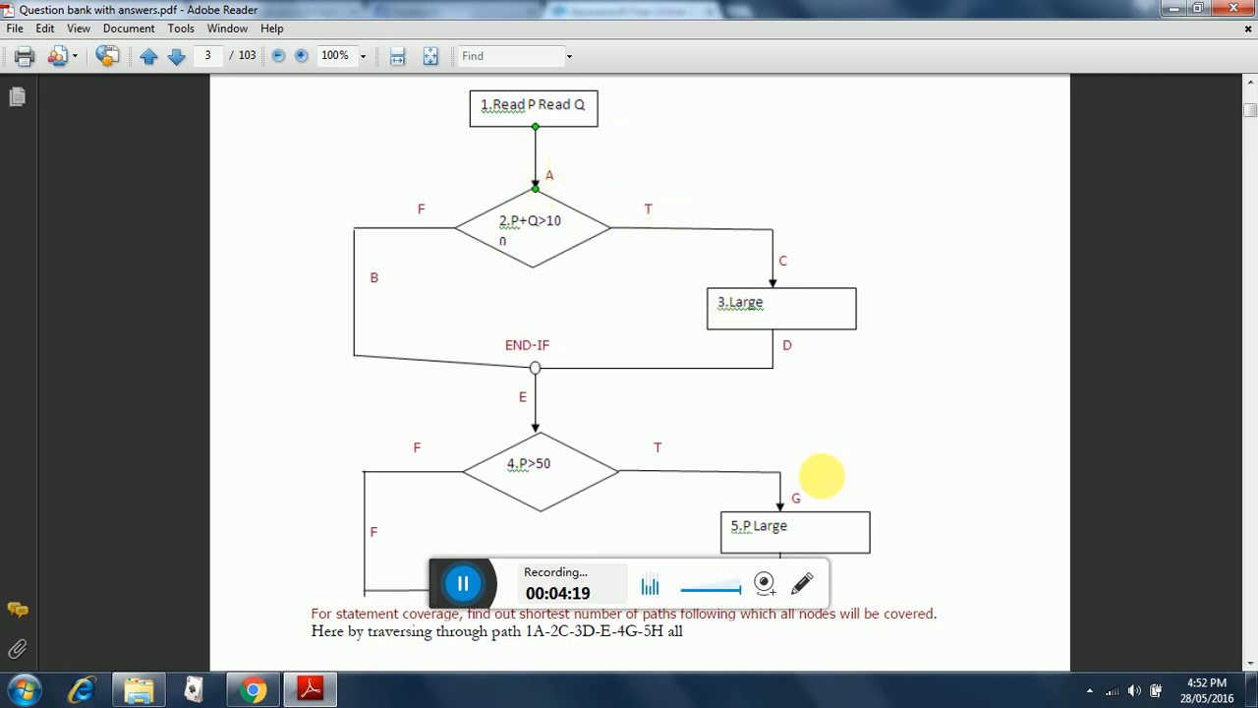
mouse_move(743, 531)
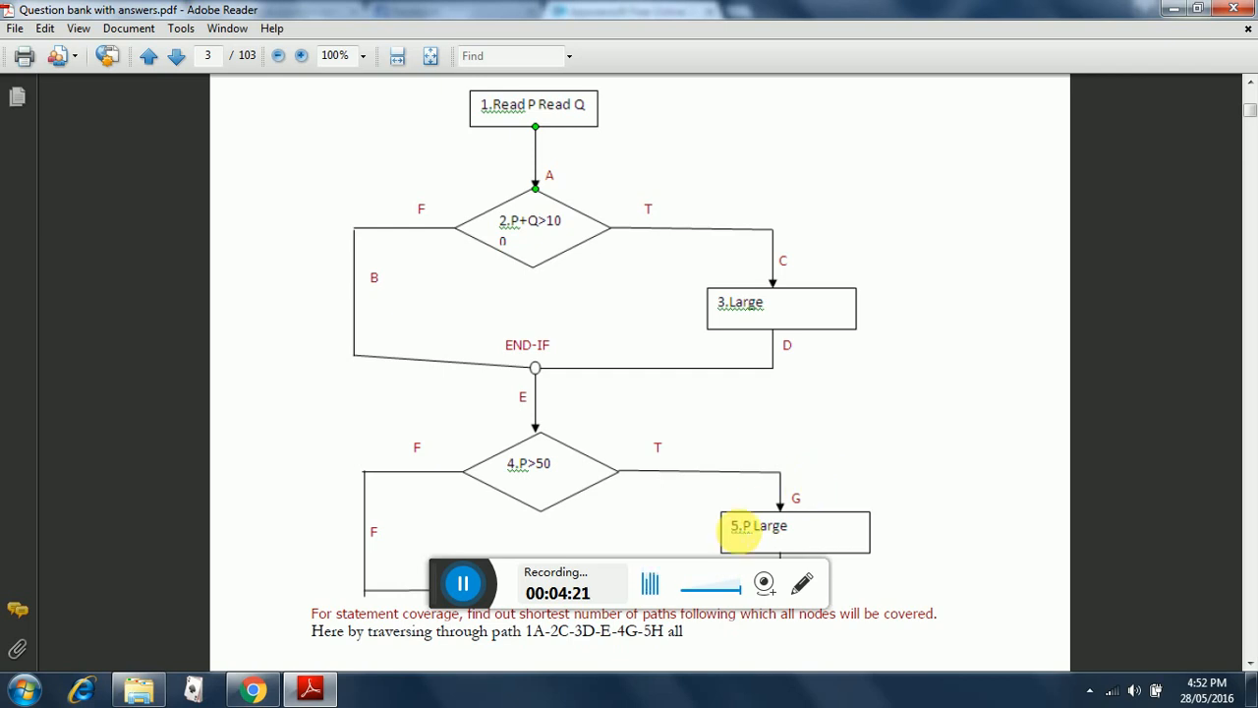
mouse_move(593, 572)
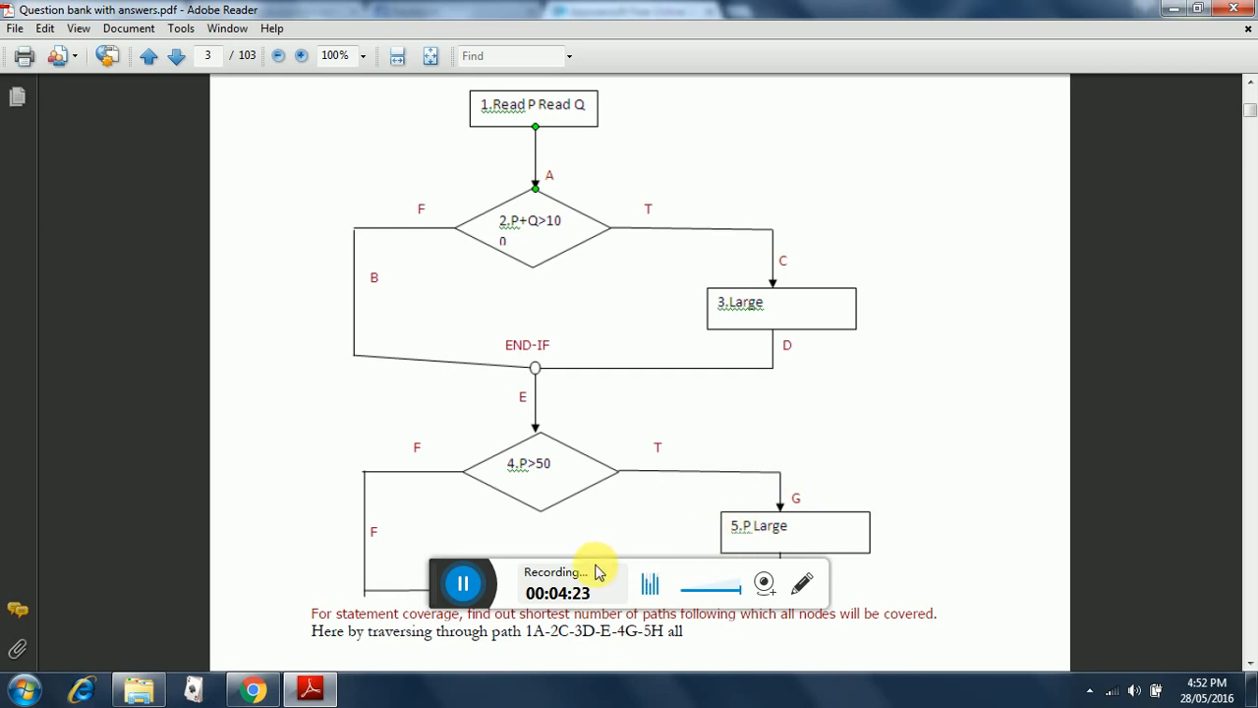